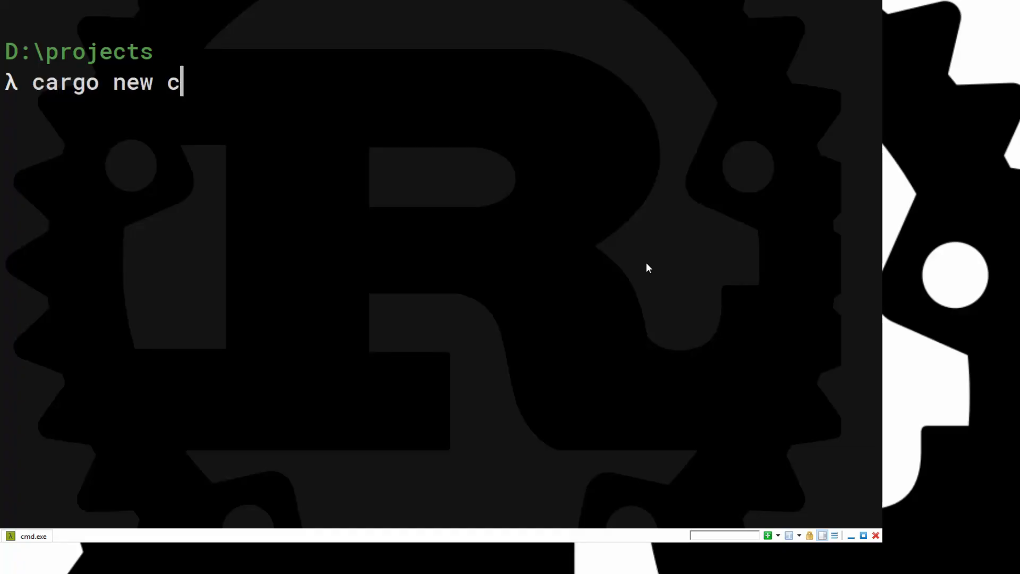
Step: Create the Cargo project character_input and open the Character Input problem description in Firefox
{"action": "type", "text": "haracter_input"}
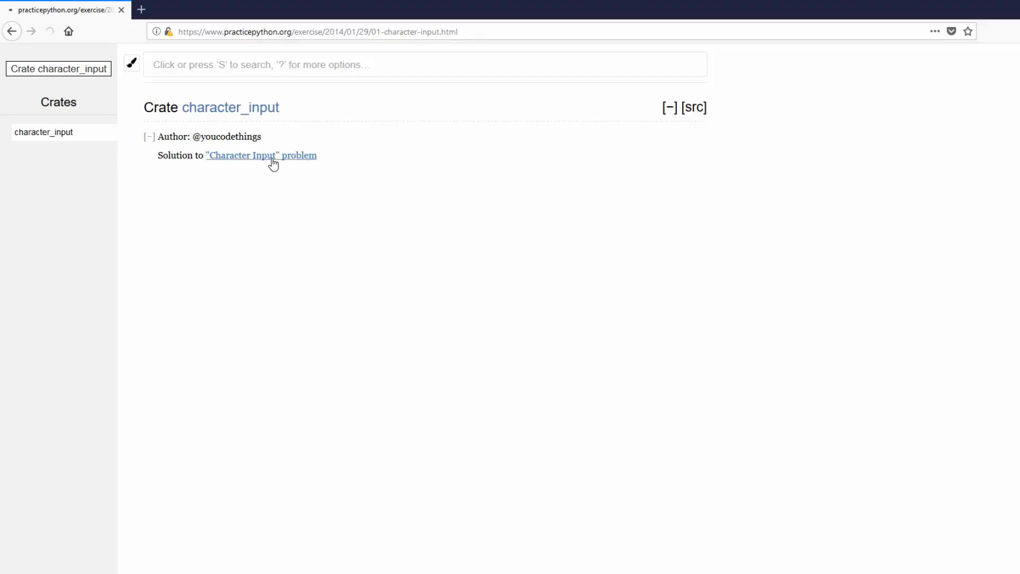
{"action": "left_click", "coordinate": [262, 155]}
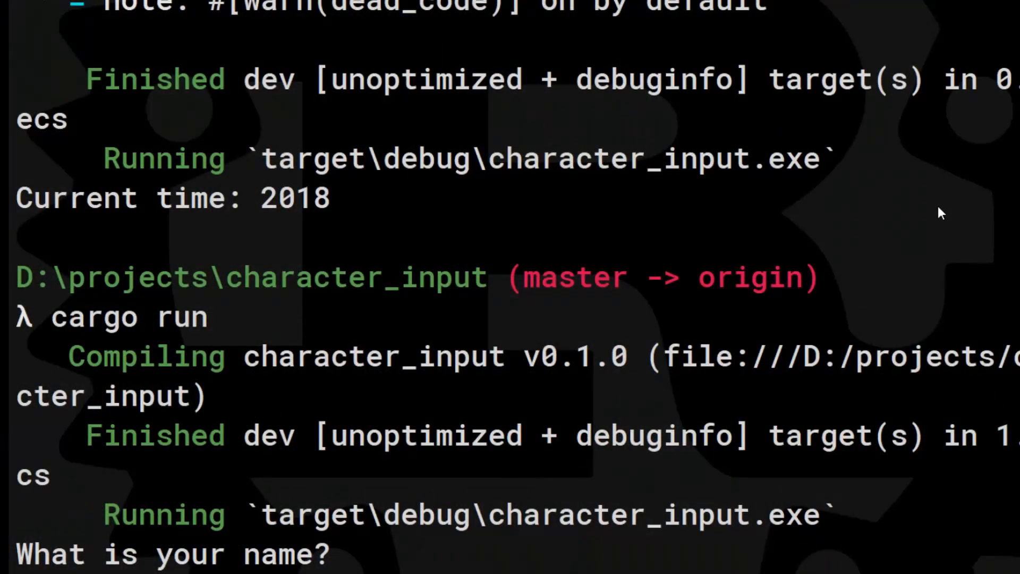
Step: Answer the running program's name prompt with 'youCodeThing'
{"action": "type", "text": "youCodeThings"}
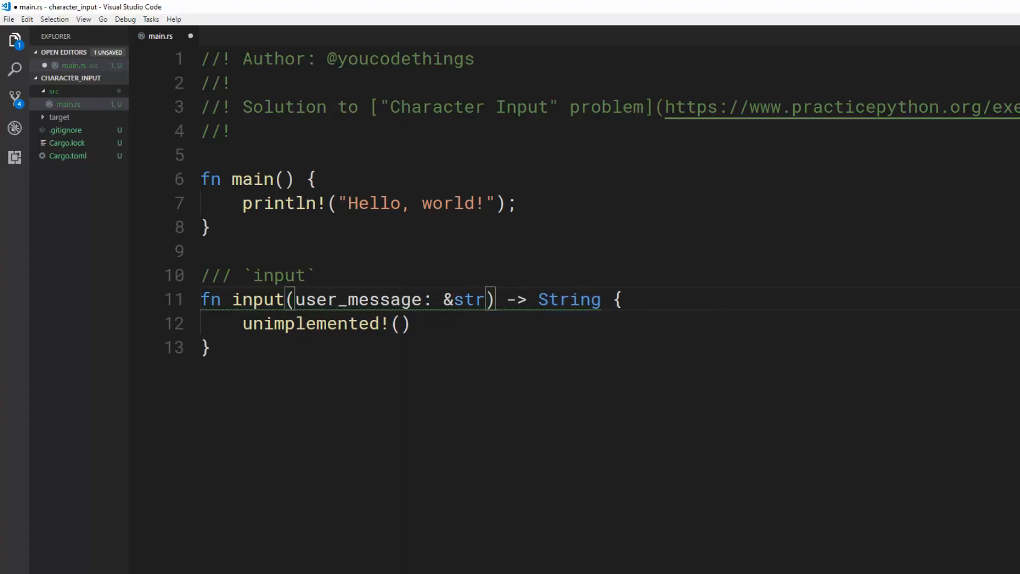
Step: Document input as mimicking the input function in Python3
{"action": "type", "text": "mimics the input function in"}
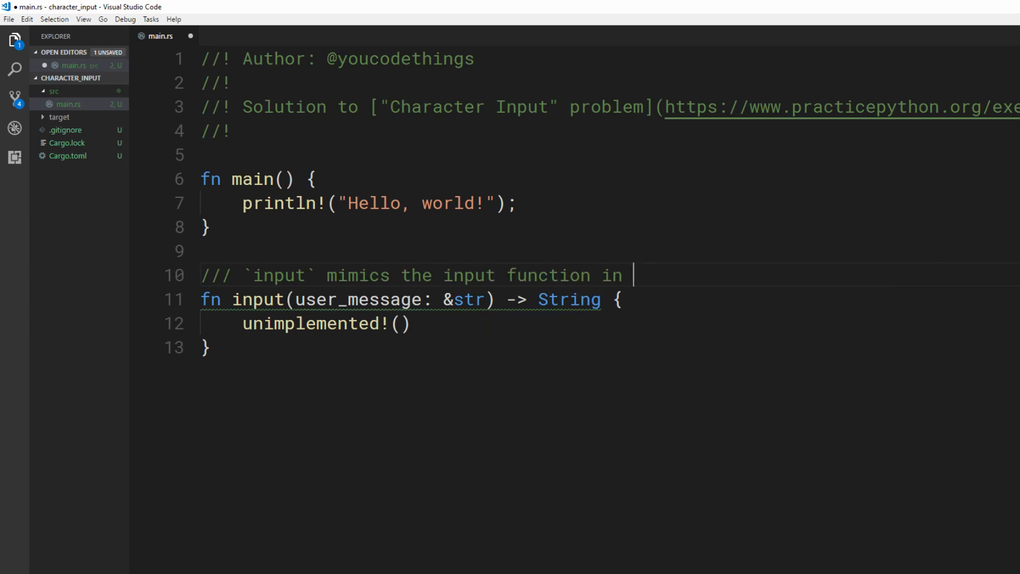
{"action": "type", "text": "Python3."}
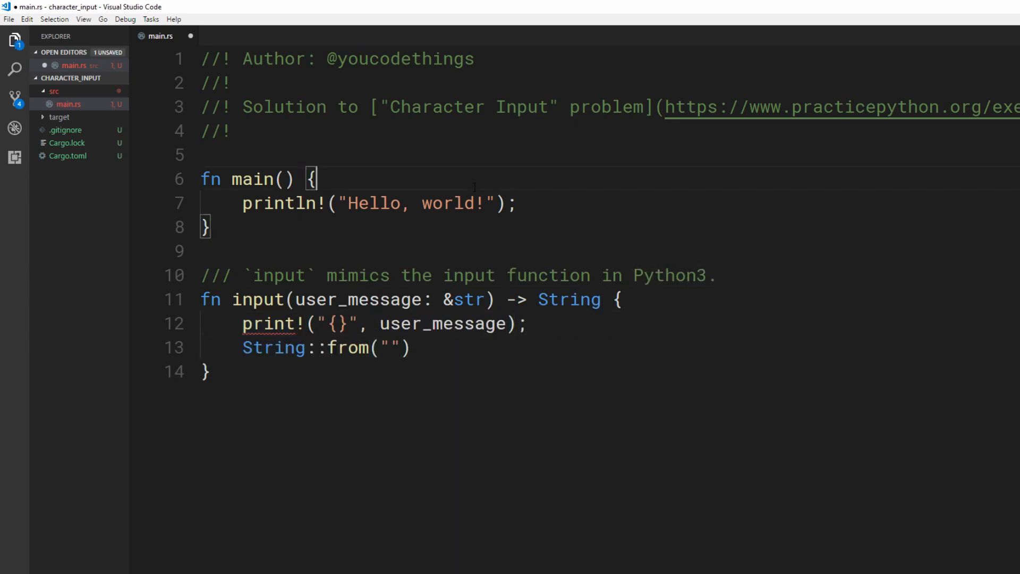
Step: Replace main's Hello, world! line with input("What is your name?") and run the project
{"action": "triple_click", "coordinate": [377, 203]}
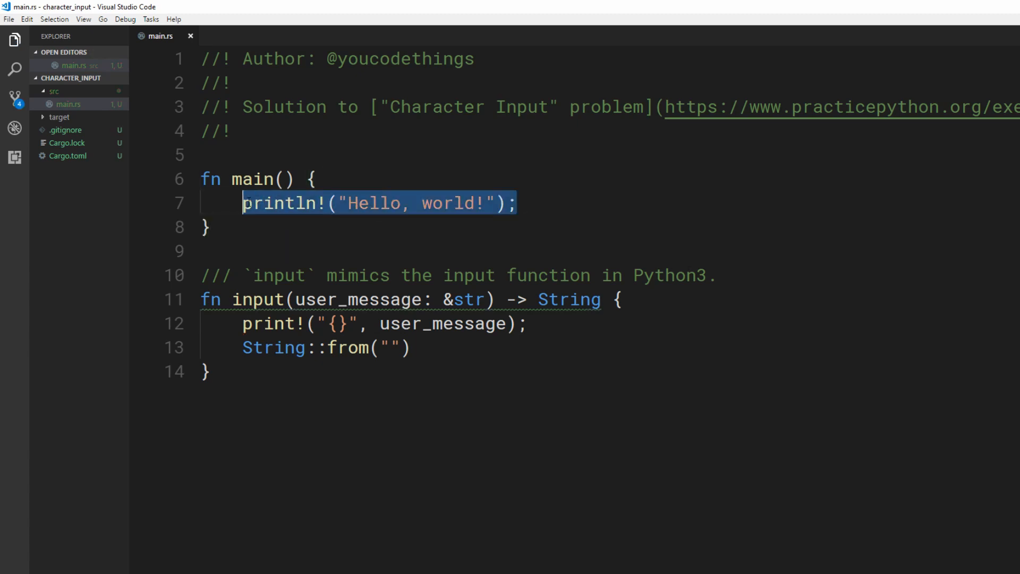
{"action": "type", "text": "input(\"\")"}
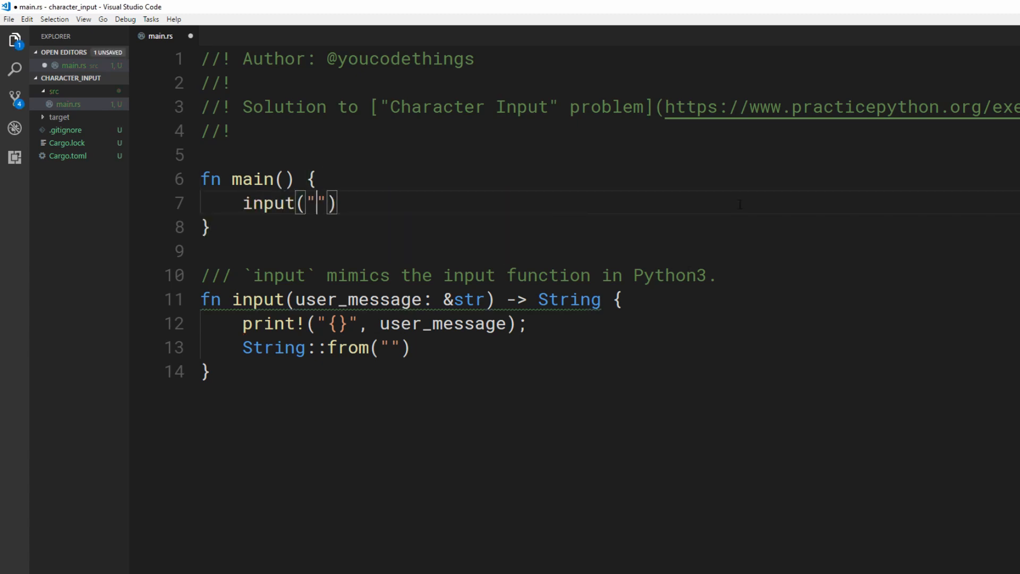
{"action": "type", "text": "What is your name?"}
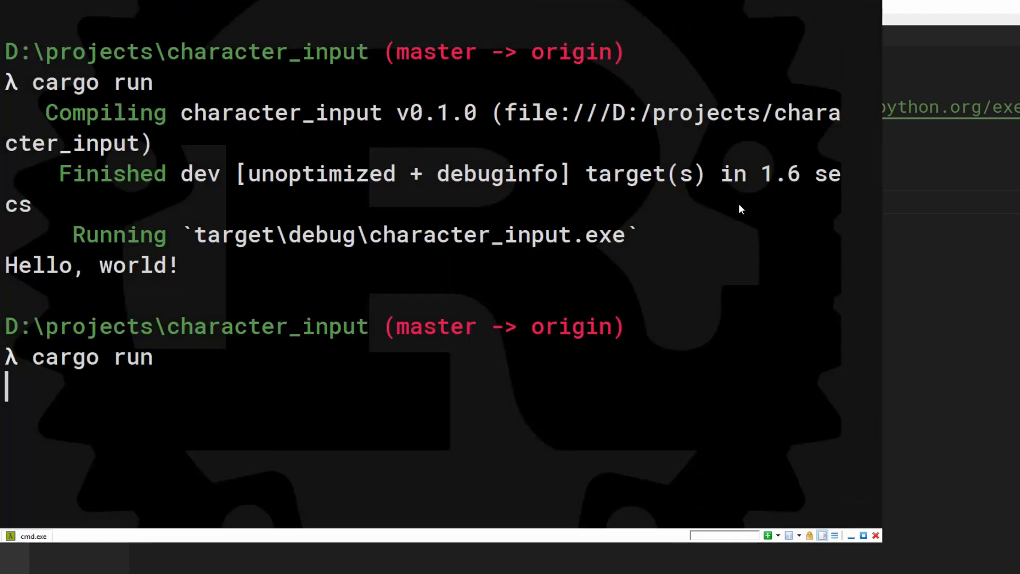
{"action": "key", "text": "enter"}
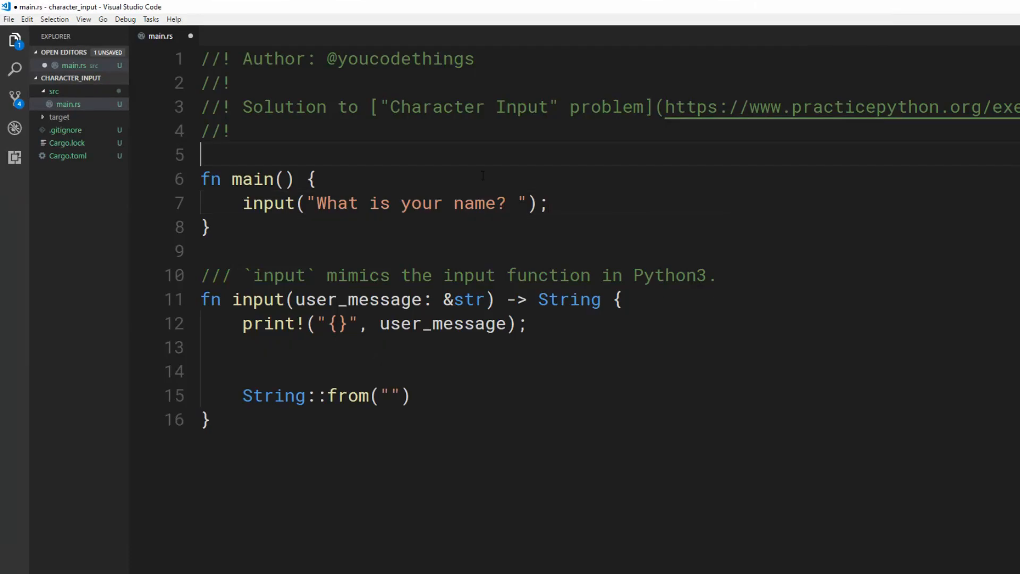
Step: Import std::io and read a stdin line into a new mutable String buffer in input
{"action": "type", "text": "use std::"}
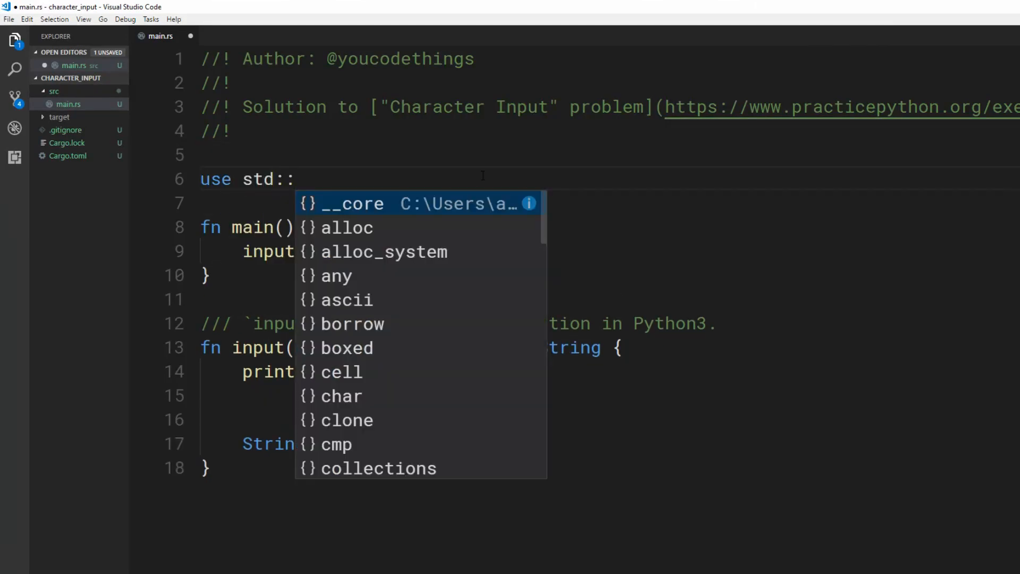
{"action": "type", "text": "io;"}
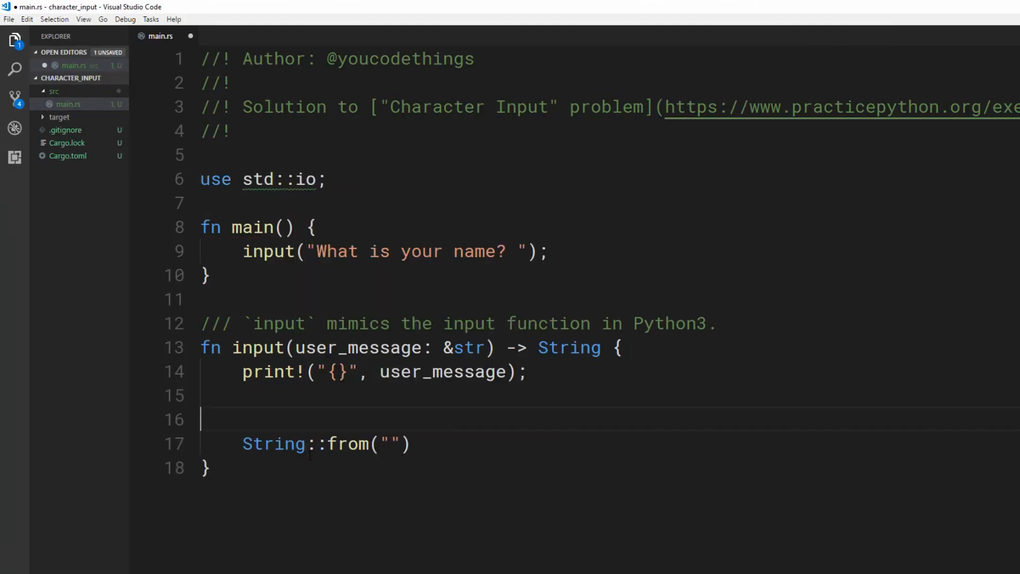
{"action": "type", "text": "io::st"}
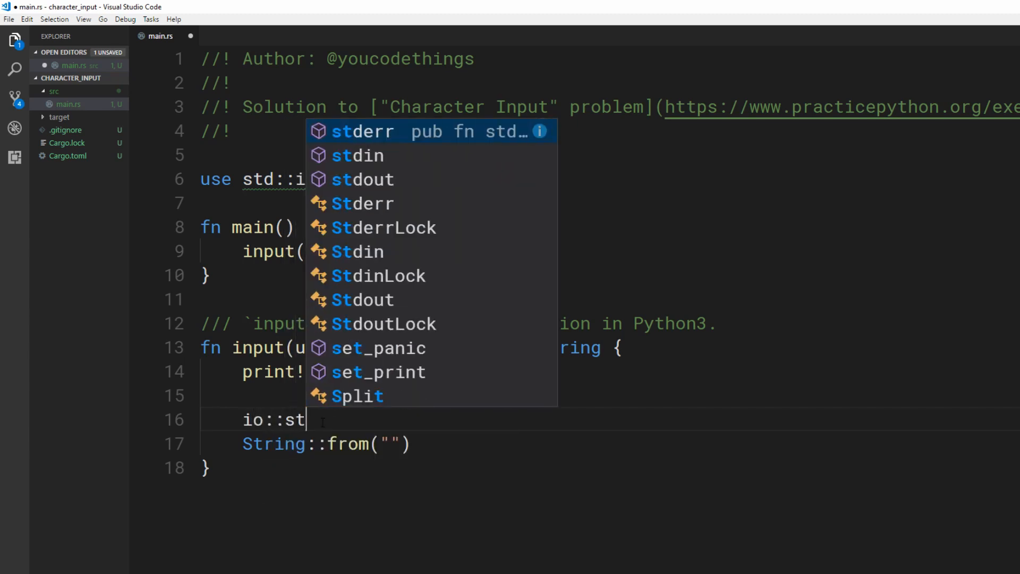
{"action": "type", "text": "din()."}
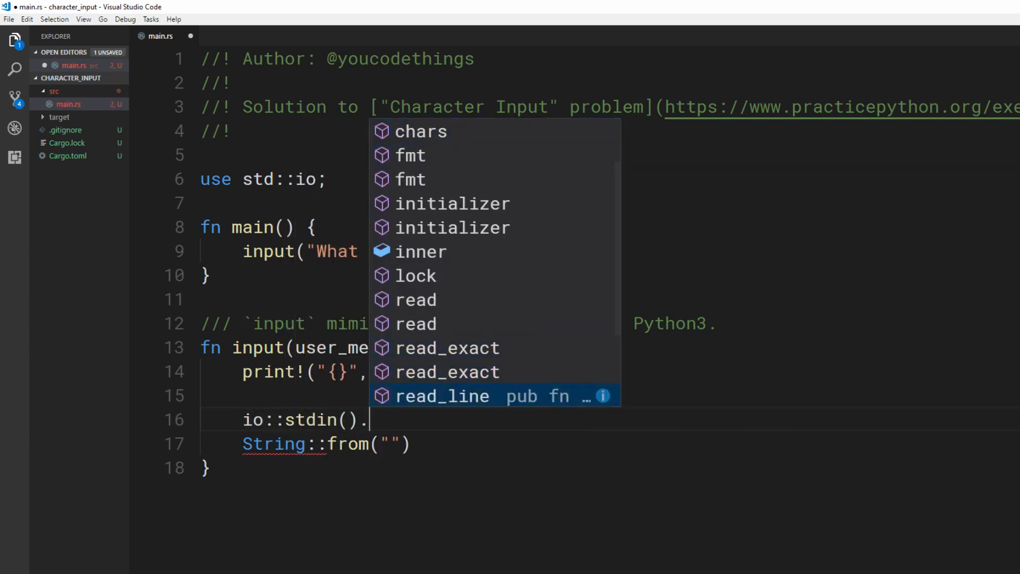
{"action": "key", "text": "Enter"}
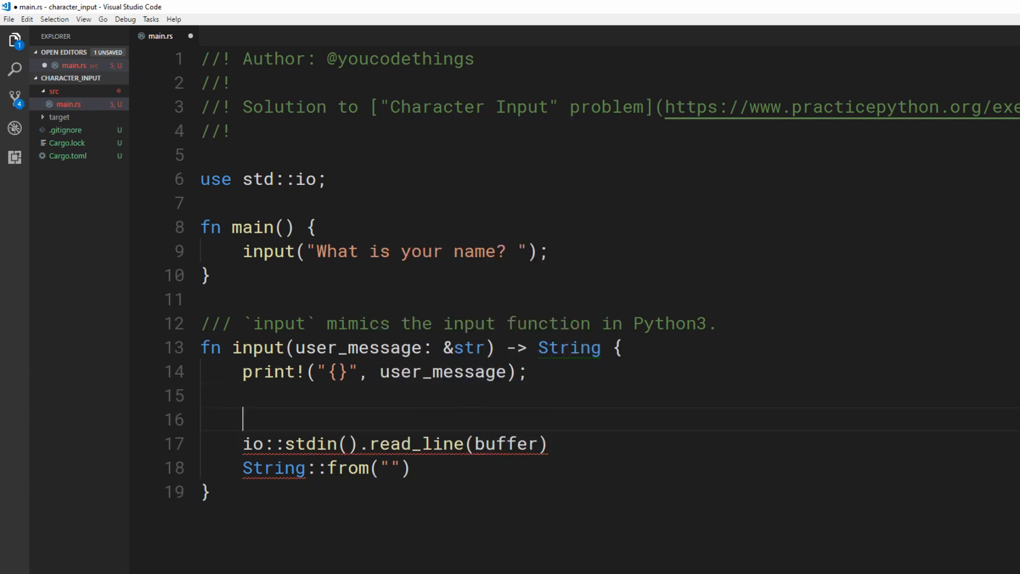
{"action": "type", "text": "let mut buffer:"}
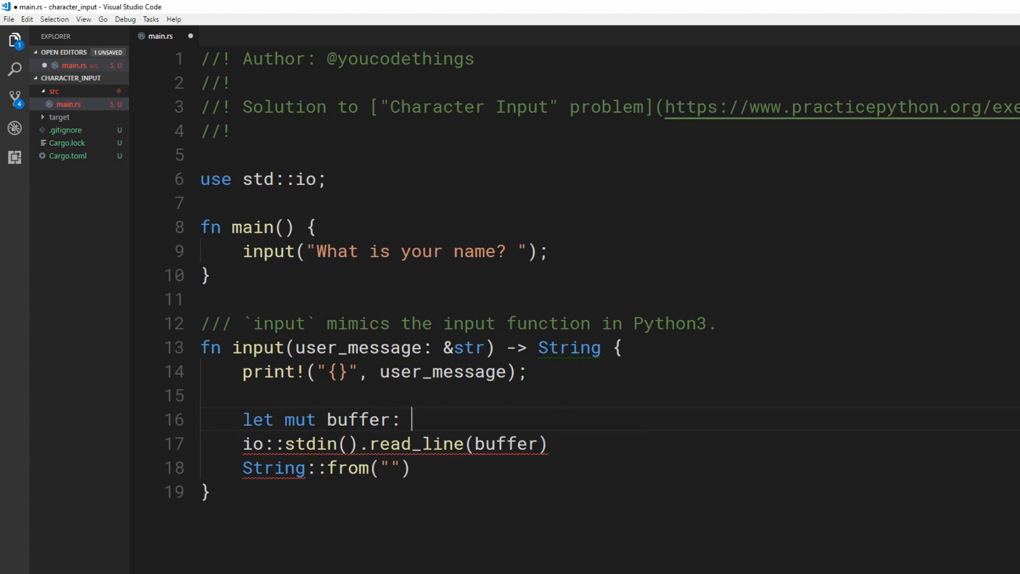
{"action": "type", "text": "String ="}
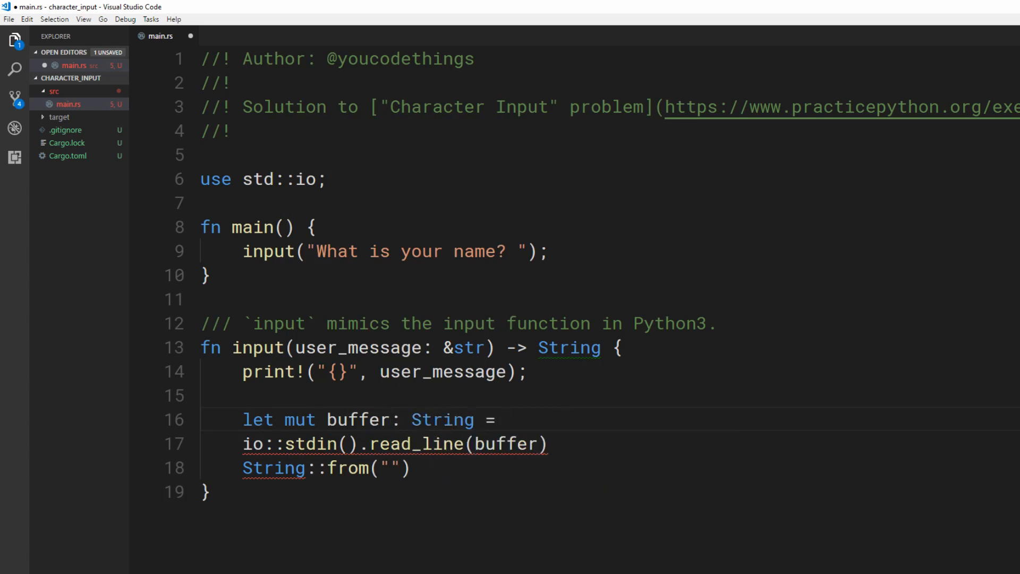
{"action": "type", "text": "String::new();"}
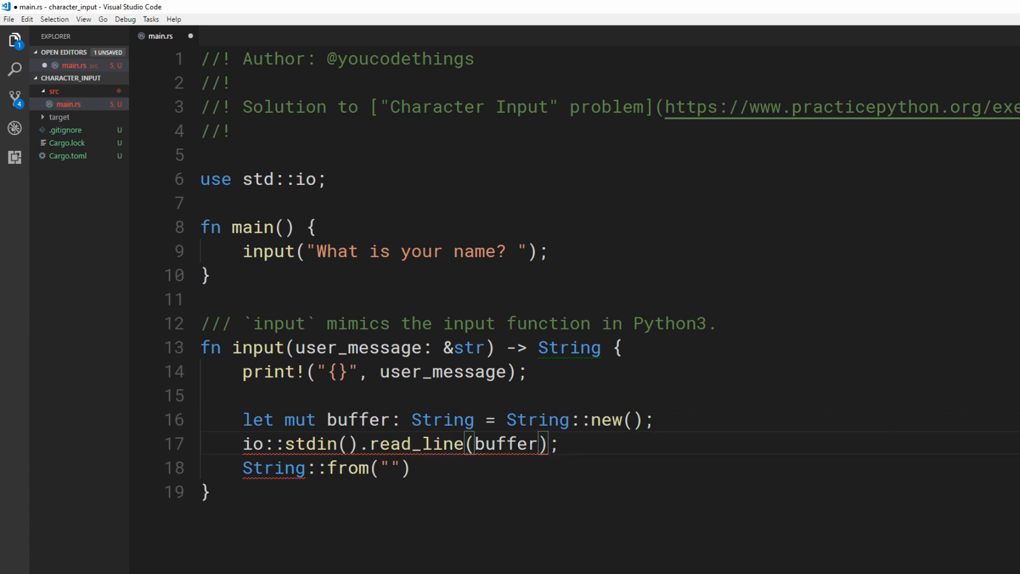
Step: Propagate read_line errors with ? and return io::Result<String> wrapped in Ok()
{"action": "type", "text": "?"}
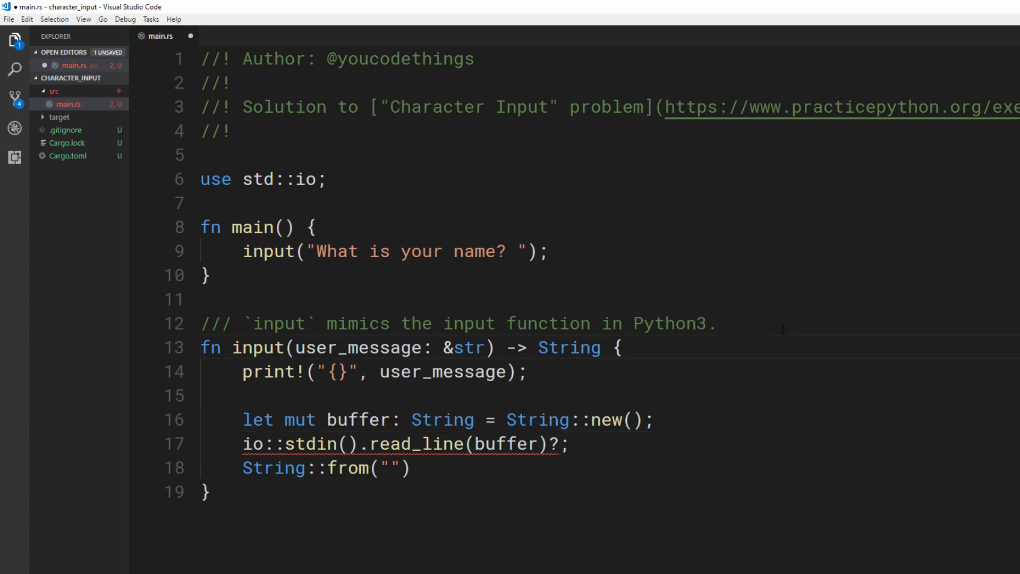
{"action": "type", "text": "io::Res"}
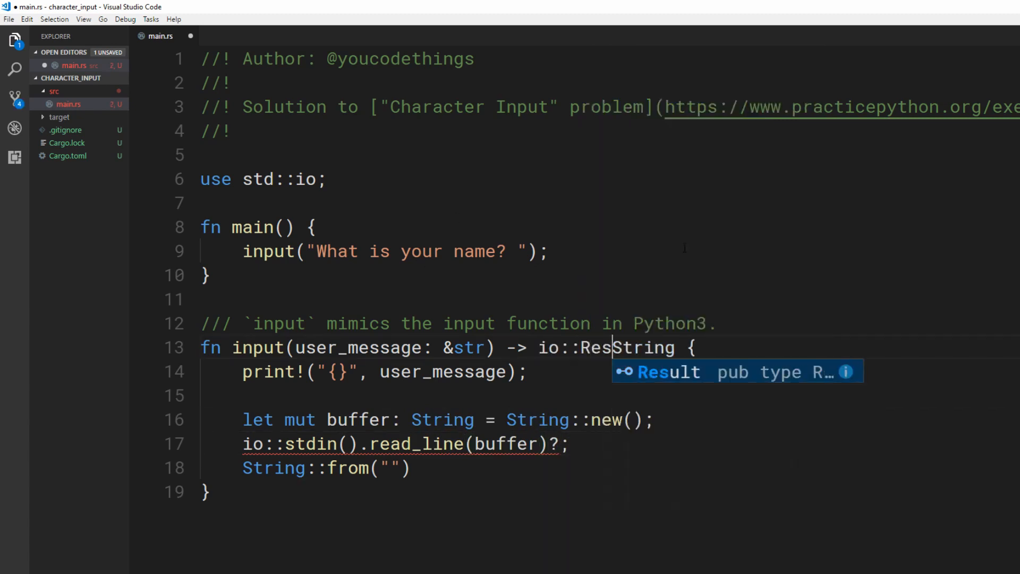
{"action": "key", "text": "Tab"}
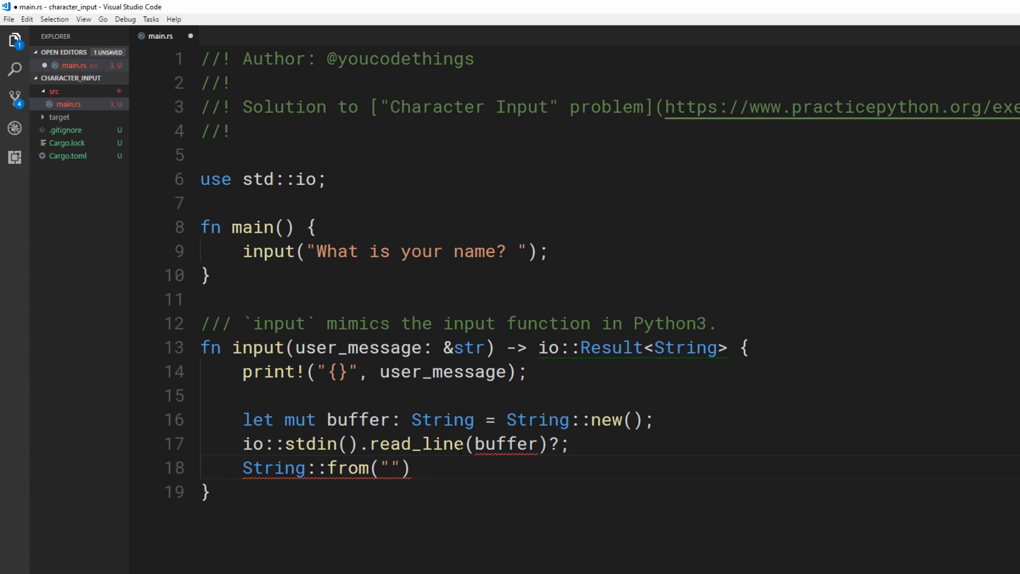
{"action": "type", "text": "Ok("}
{"action": "left_click", "coordinate": [406, 444]}
{"action": "type", "text": "&mut "}
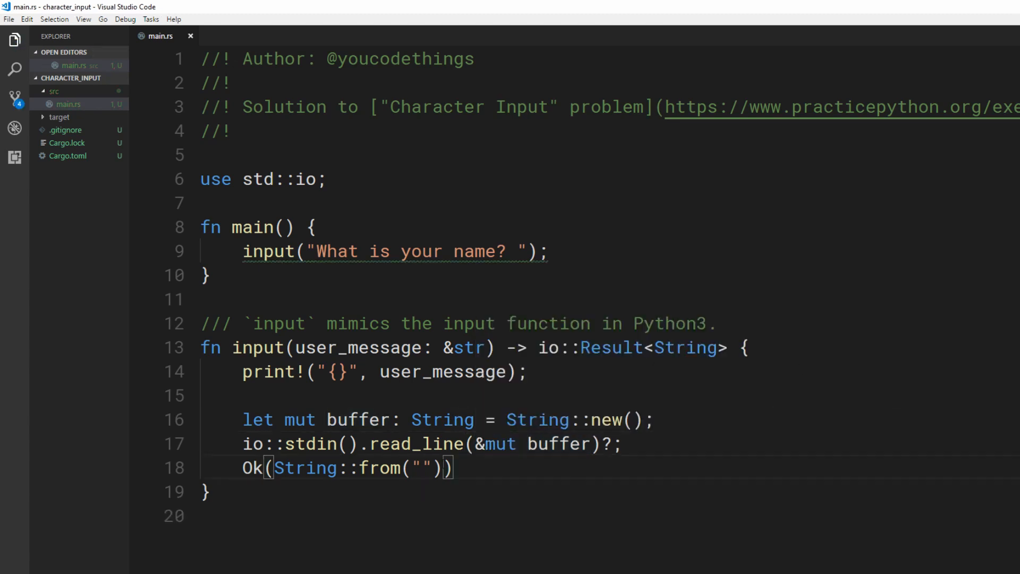
Step: Return Ok(buffer) and store main's answer in name with expect("Something went wrong!!!")
{"action": "type", "text": "buffer"}
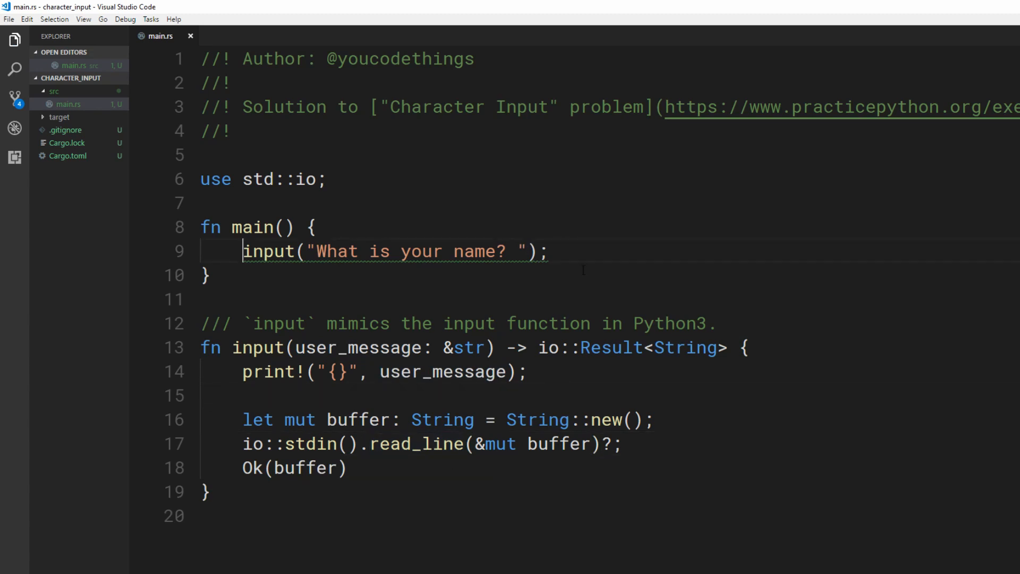
{"action": "type", "text": "let name ="}
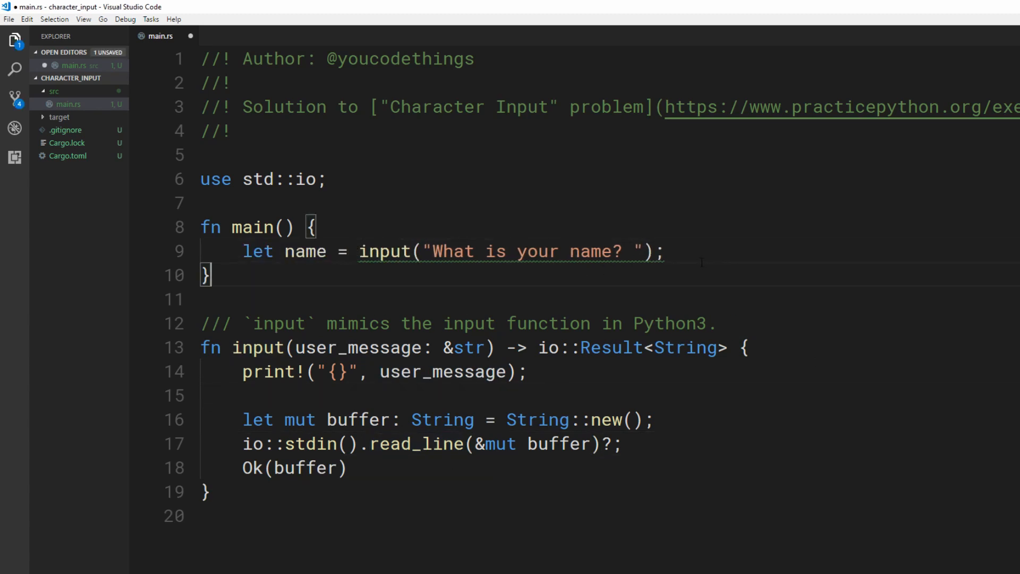
{"action": "type", "text": ".expect(\""}
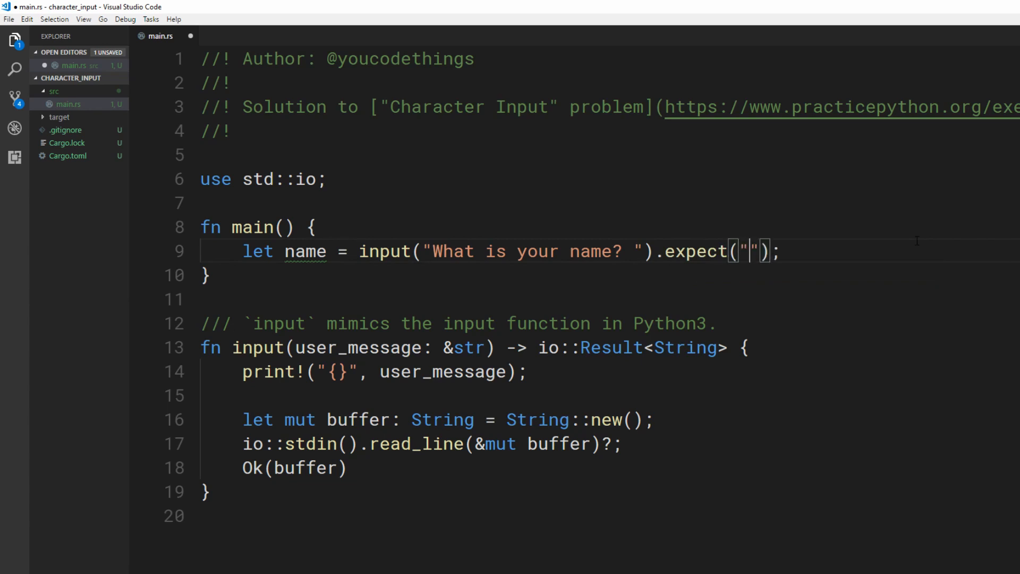
{"action": "type", "text": "Something went wrong"}
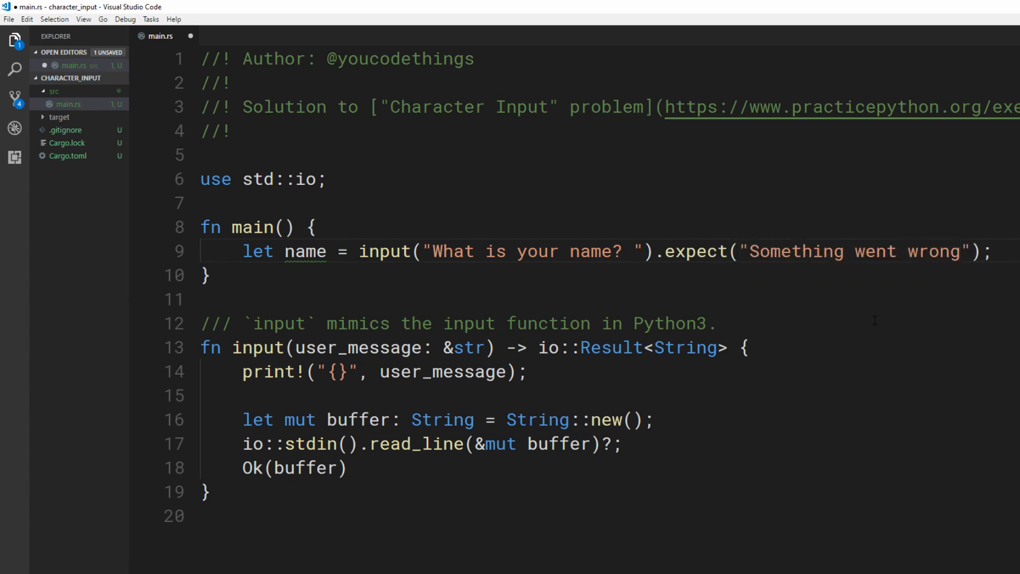
{"action": "type", "text": "!!!\");"}
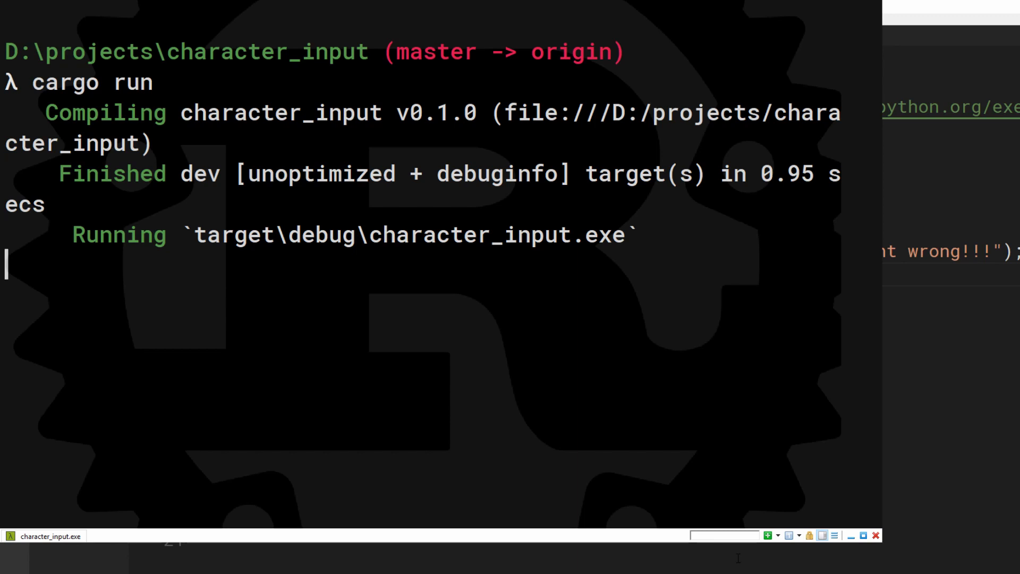
Step: Answer the rebuilt program's name prompt with 'kjsdkjashdas' to test it
{"action": "type", "text": "kjsdkjashdas"}
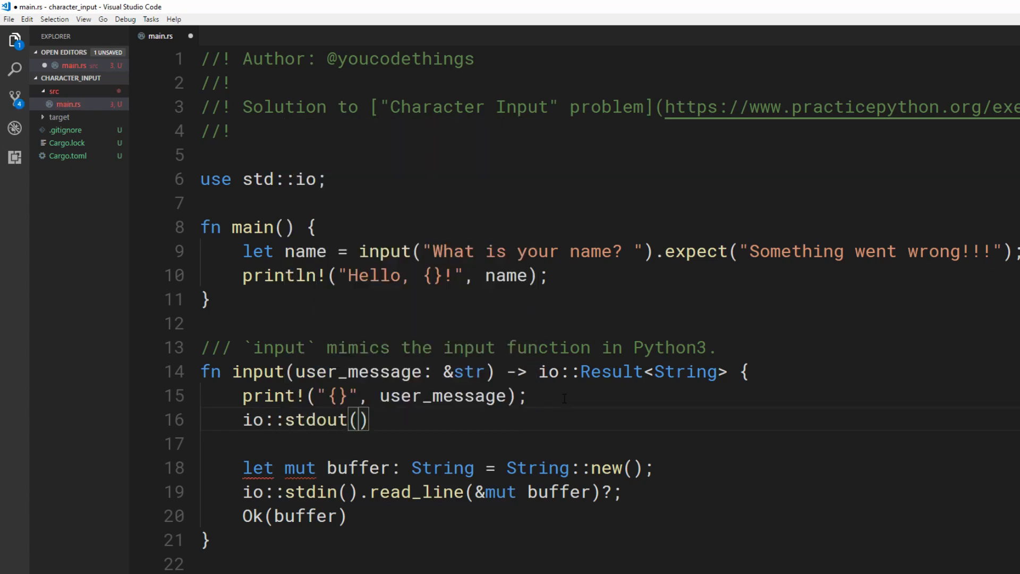
Step: Add io::stdout().flush()? after the prompt, rerun and start answering with 'youCodet'
{"action": "type", "text": ".flush()?;"}
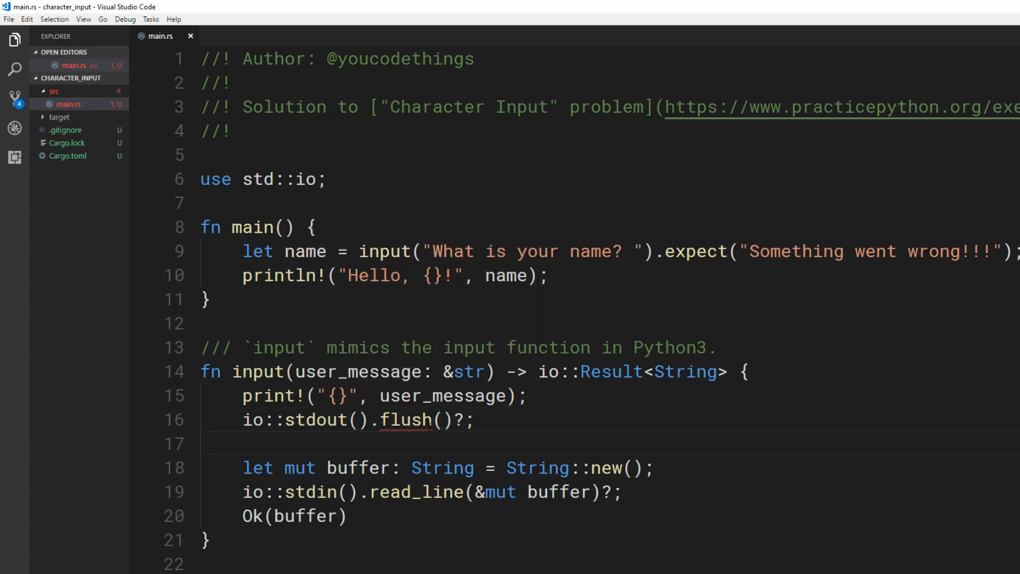
{"action": "mouse_move", "coordinate": [407, 420]}
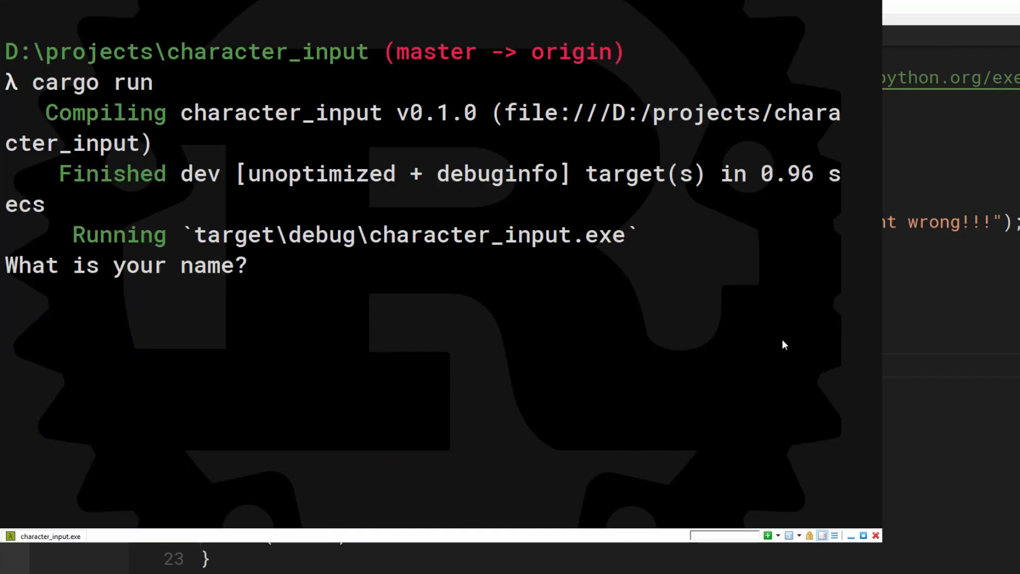
{"action": "type", "text": "youCodet"}
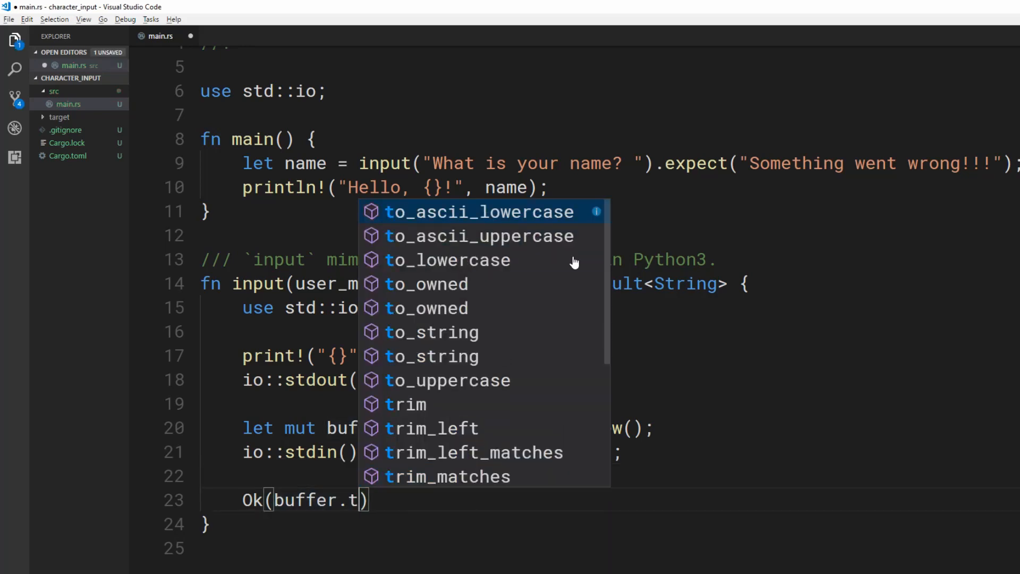
Step: Return Ok(buffer.trim_right().to_owned()), rerun and answer the prompt with 'youCodeThings'
{"action": "type", "text": "rim_right"}
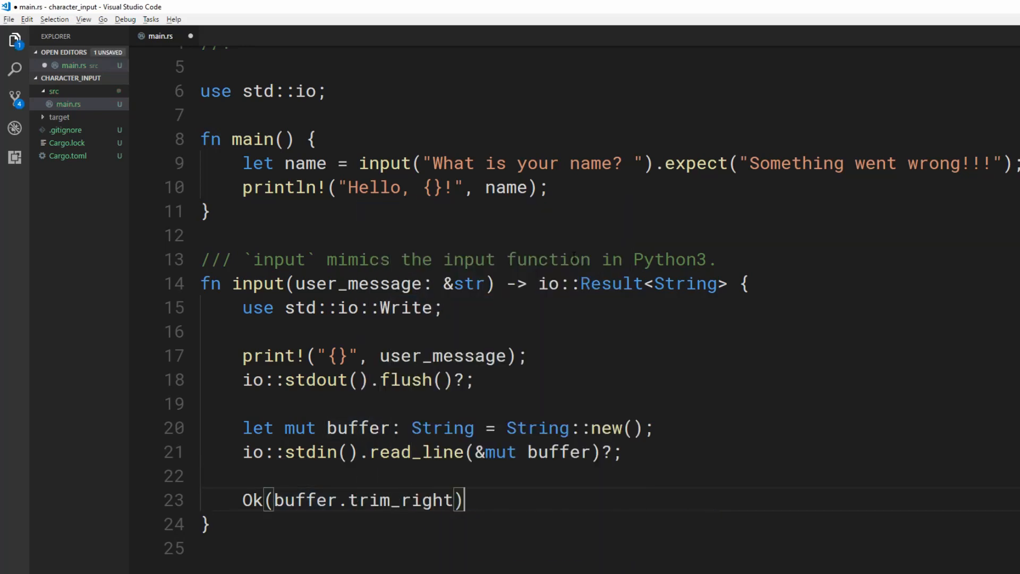
{"action": "type", "text": "().to_)"}
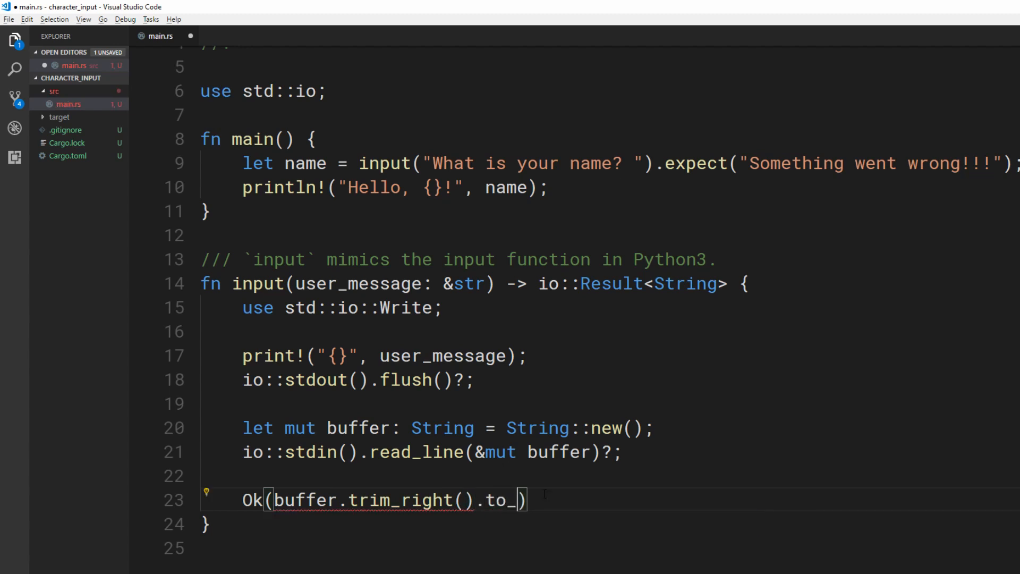
{"action": "type", "text": "owned()"}
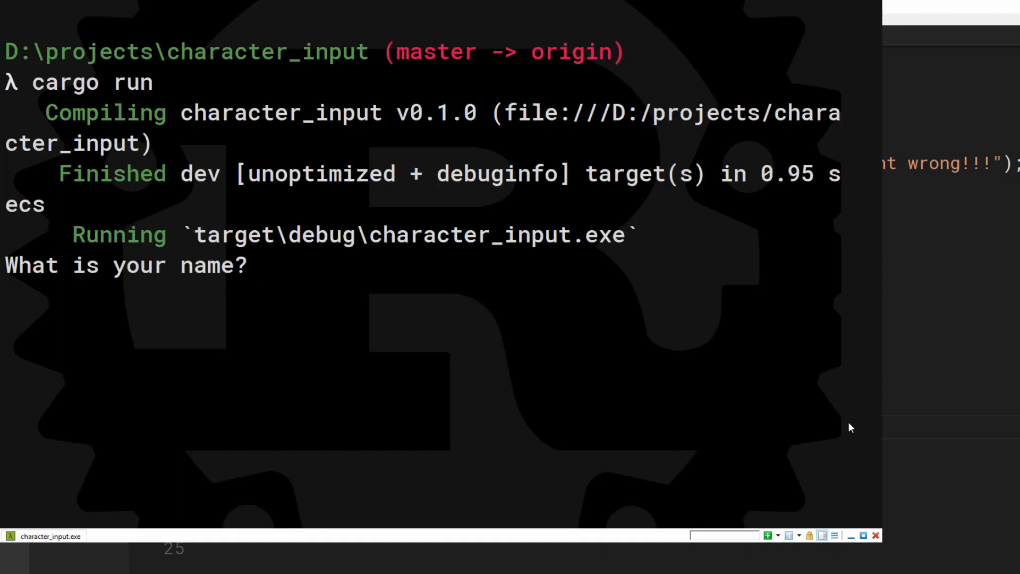
{"action": "type", "text": "youCodeThings"}
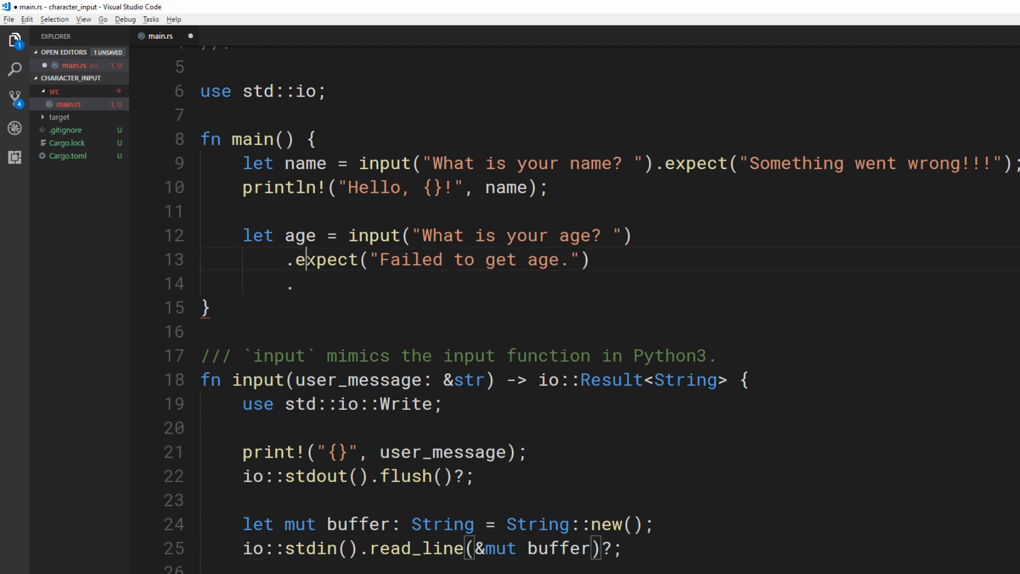
Step: Parse the age answer with parse::<u8>() and expect("Invalid age.")
{"action": "type", "text": "parse:"}
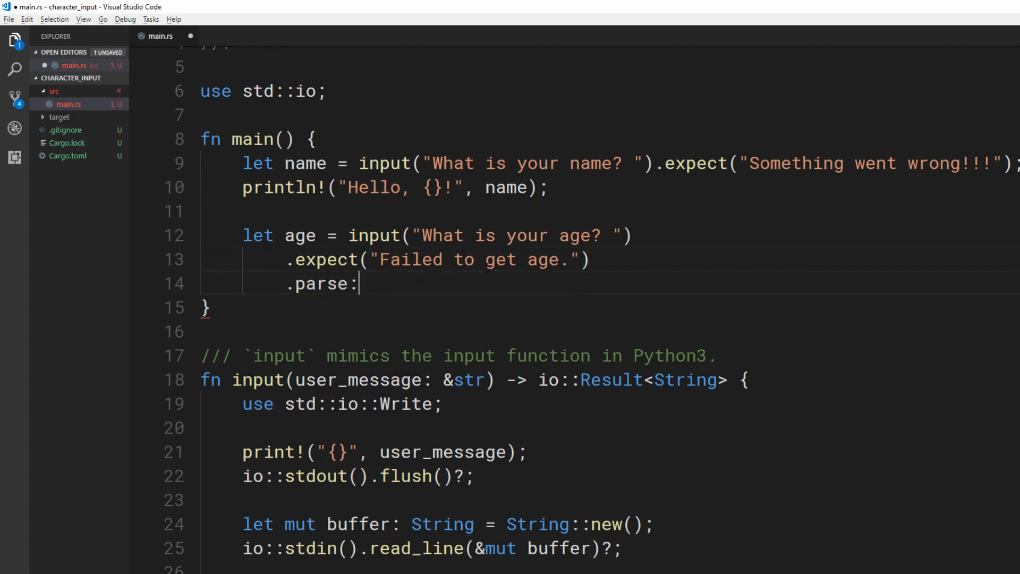
{"action": "type", "text": "<u8>"}
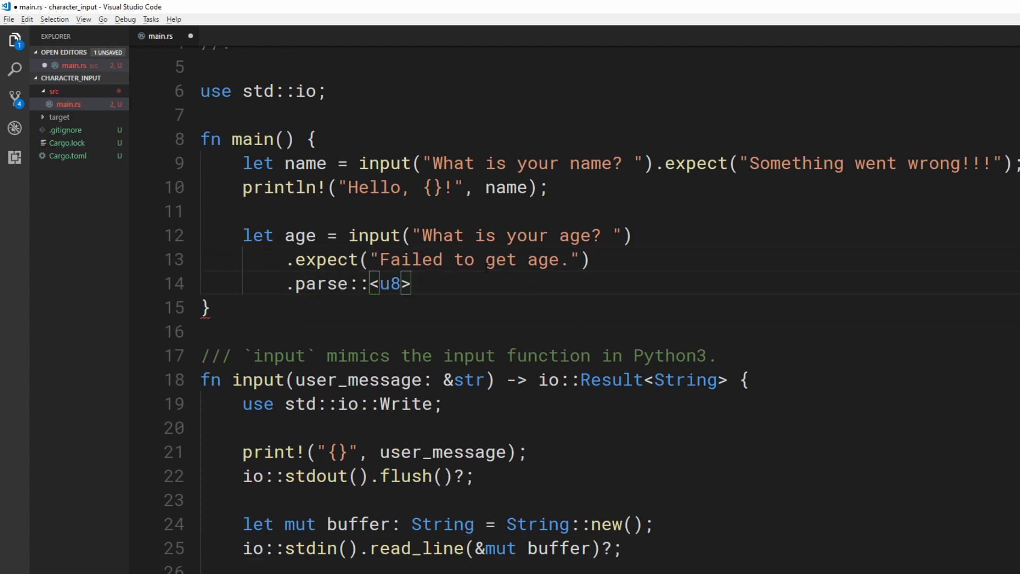
{"action": "type", "text": "()"}
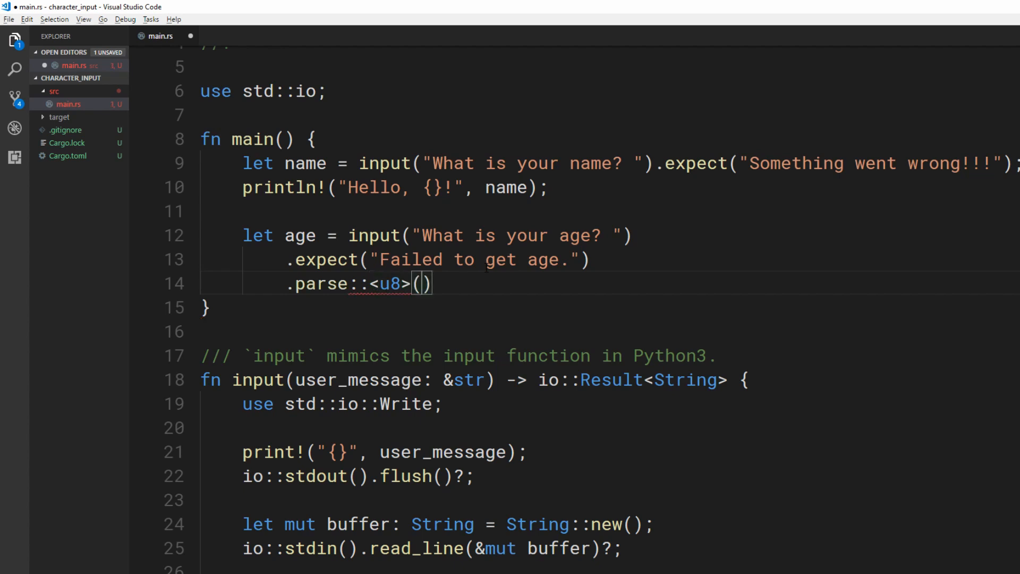
{"action": "type", "text": "."}
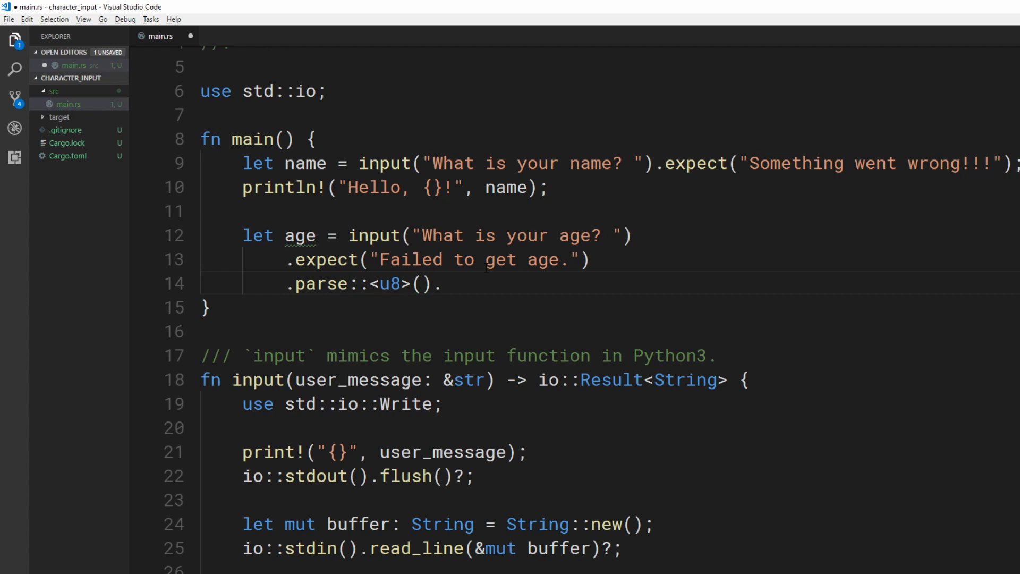
{"action": "type", "text": ".expect(\"Invalid"}
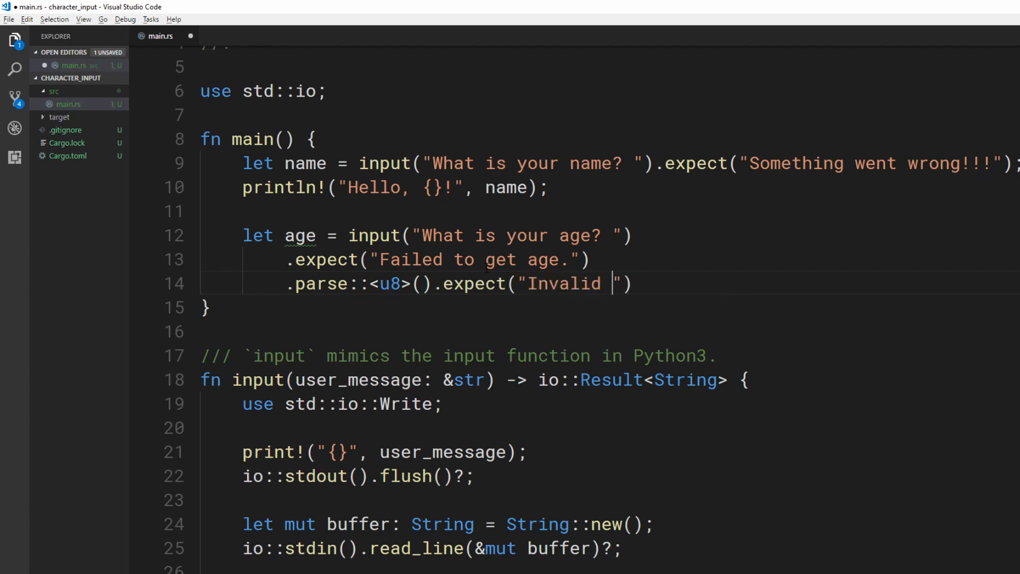
{"action": "type", "text": "age.\");"}
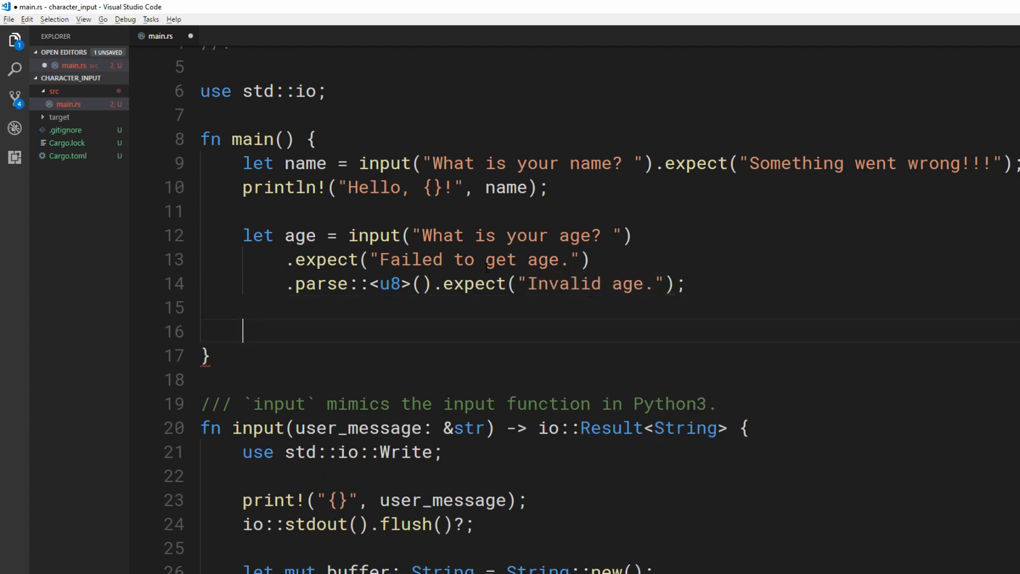
Step: Print "You're {} years old!" with the parsed age
{"action": "type", "text": "println!(\"Y\")"}
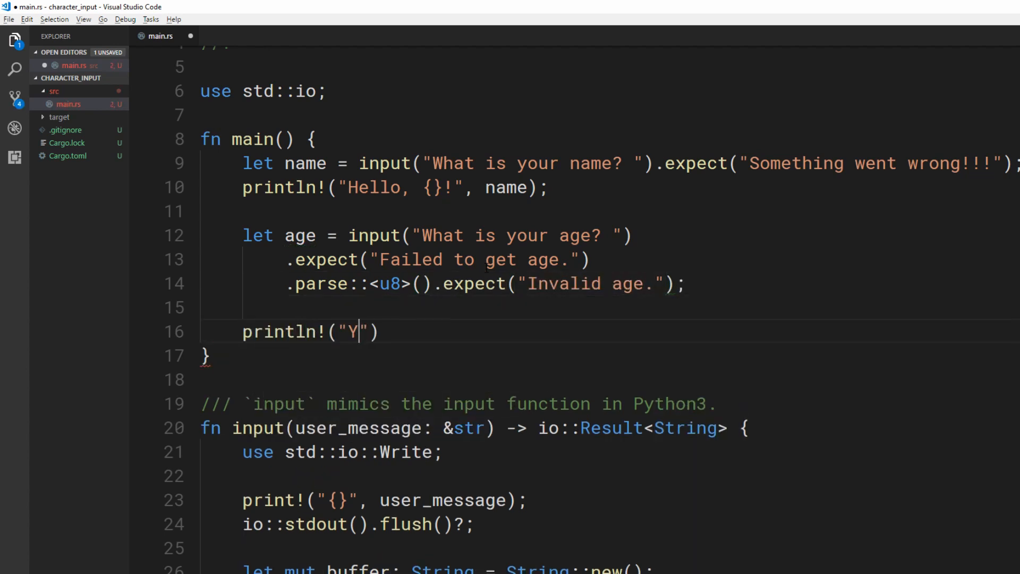
{"action": "type", "text": "ou're {} years old!\", age);"}
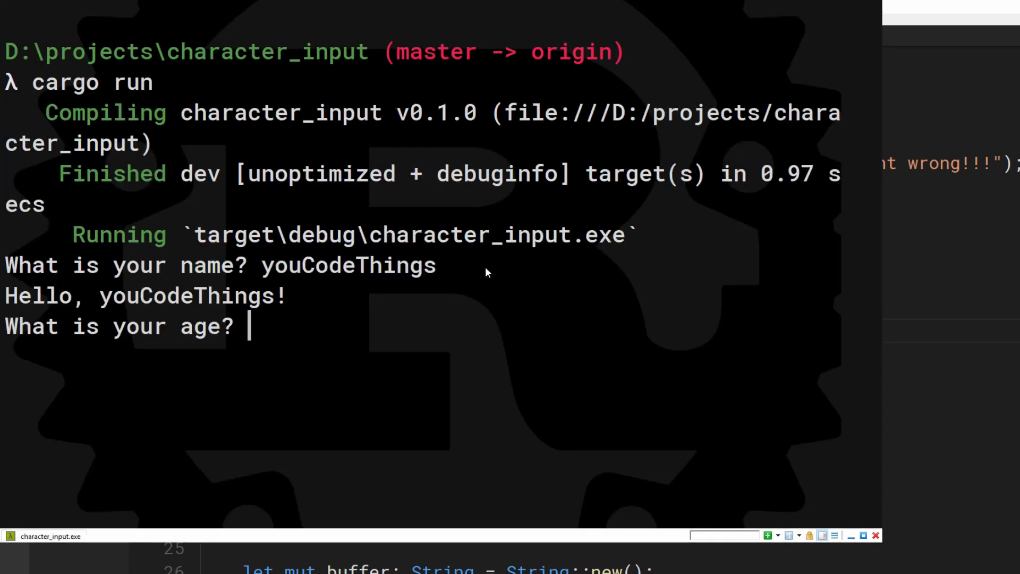
Step: Answer the age prompt of the running program with 52
{"action": "type", "text": "52"}
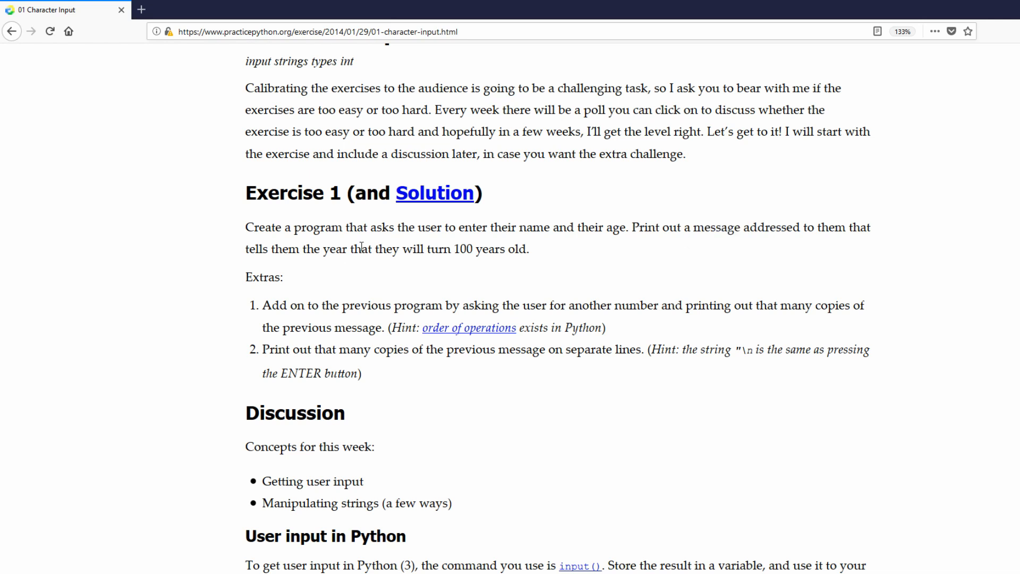
{"action": "left_click_drag", "start_coordinate": [353, 249], "coordinate": [474, 248]}
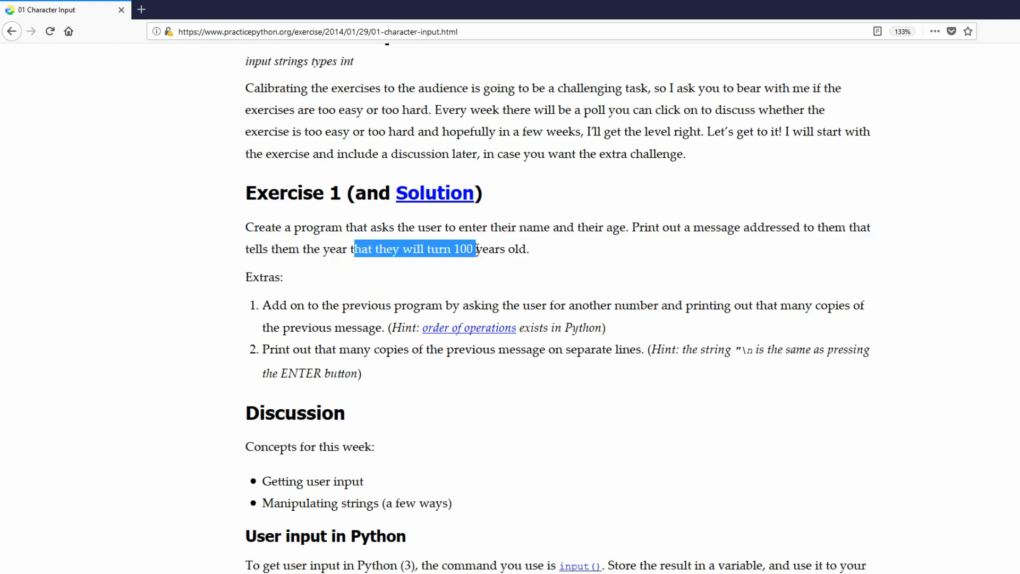
{"action": "left_click", "coordinate": [508, 253]}
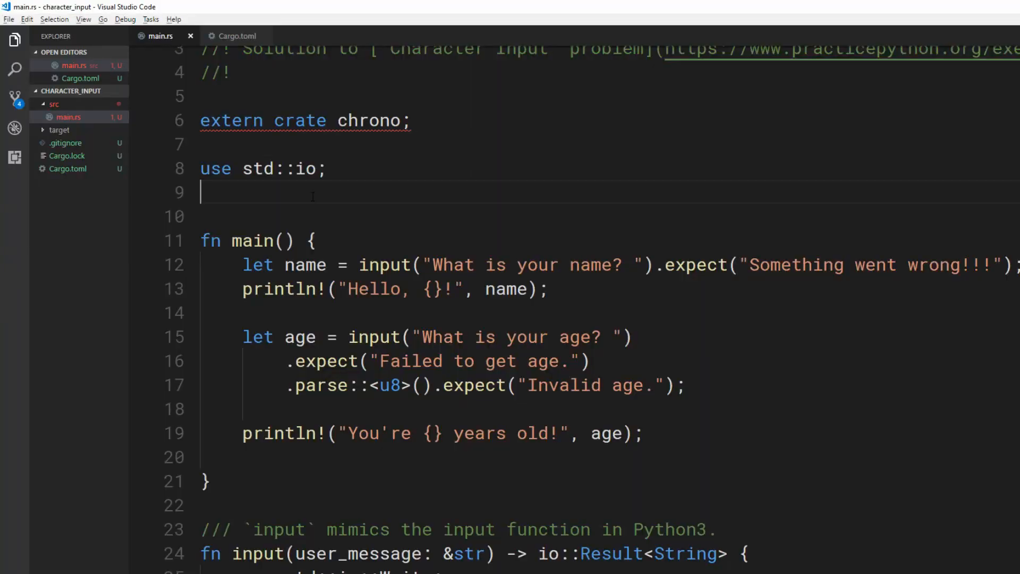
Step: Import chrono::prelude, set current_year = Utc::now().year() and print name with the year they turn 100
{"action": "type", "text": "use chrono::prelude::*;"}
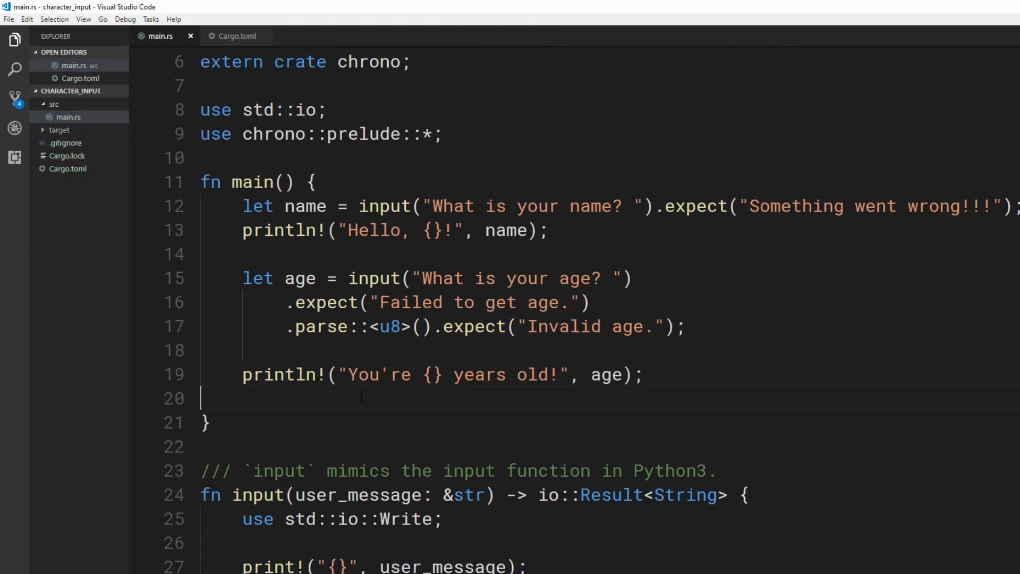
{"action": "type", "text": "let current_year = Utc::now("}
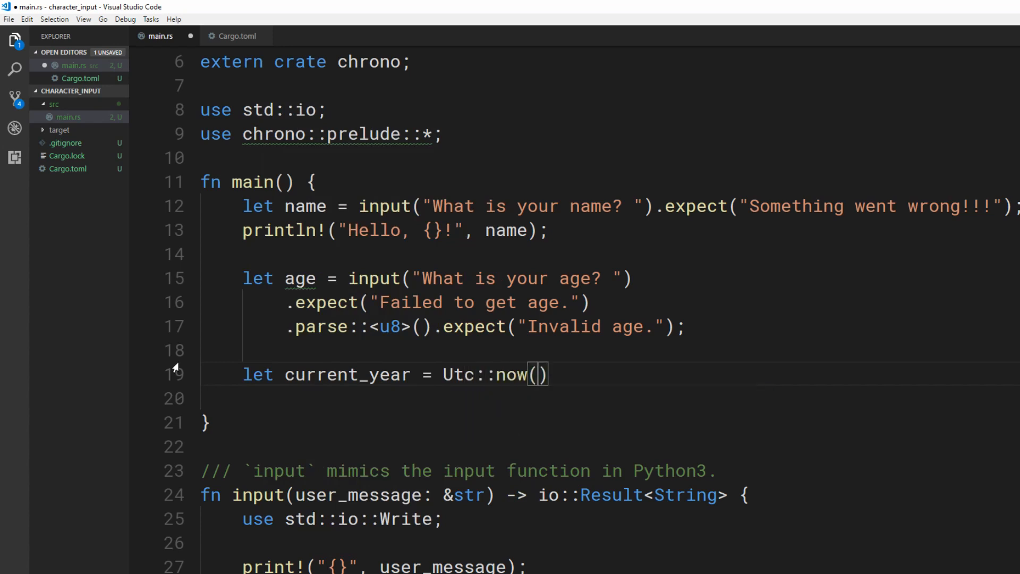
{"action": "type", "text": ".year();"}
{"action": "type", "text": "println!(\"Hey, {}! You"}
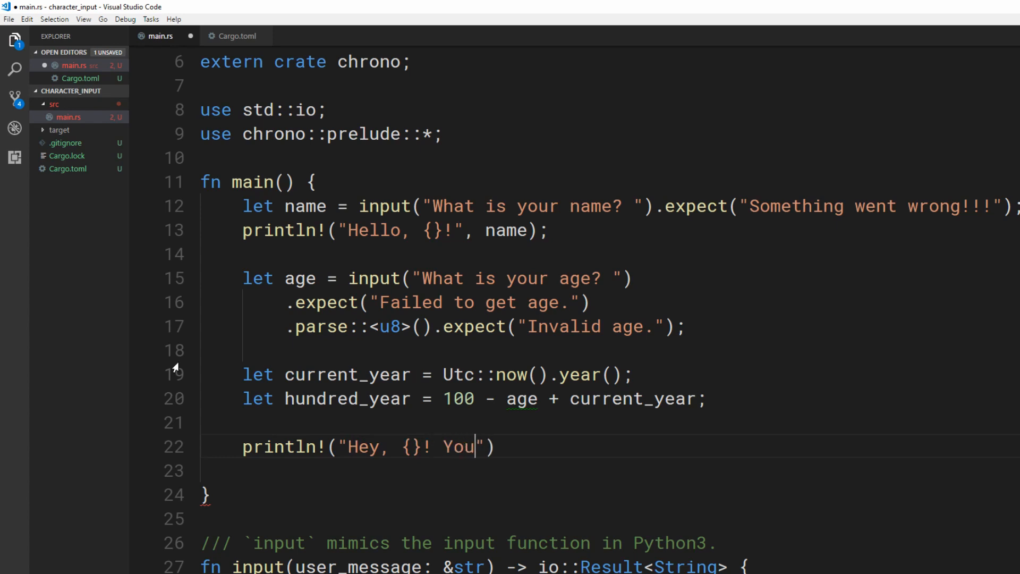
{"action": "type", "text": "'ll turn 100 in the year: {}.\", name, hundred_year"}
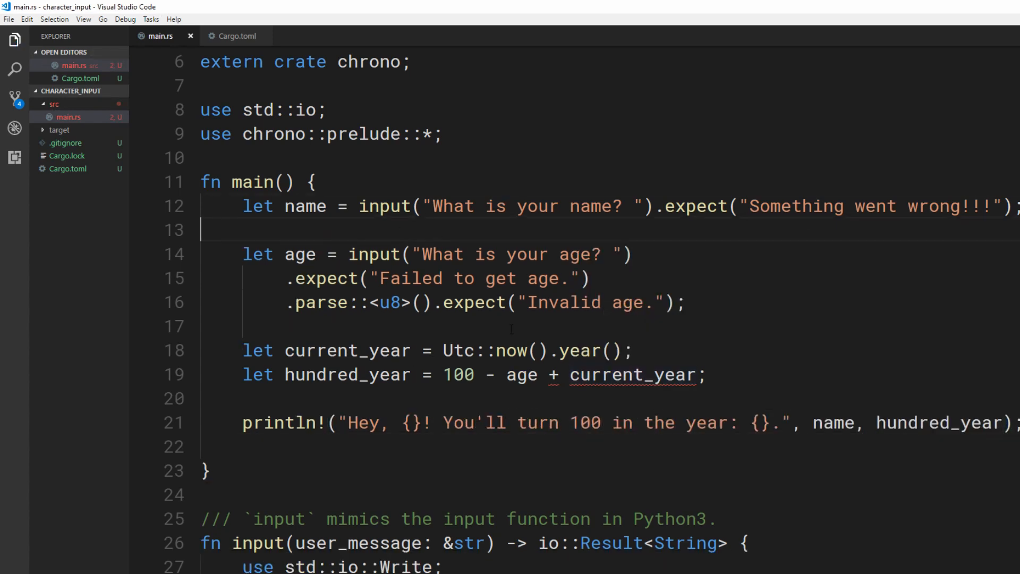
{"action": "type", "text": "i32"}
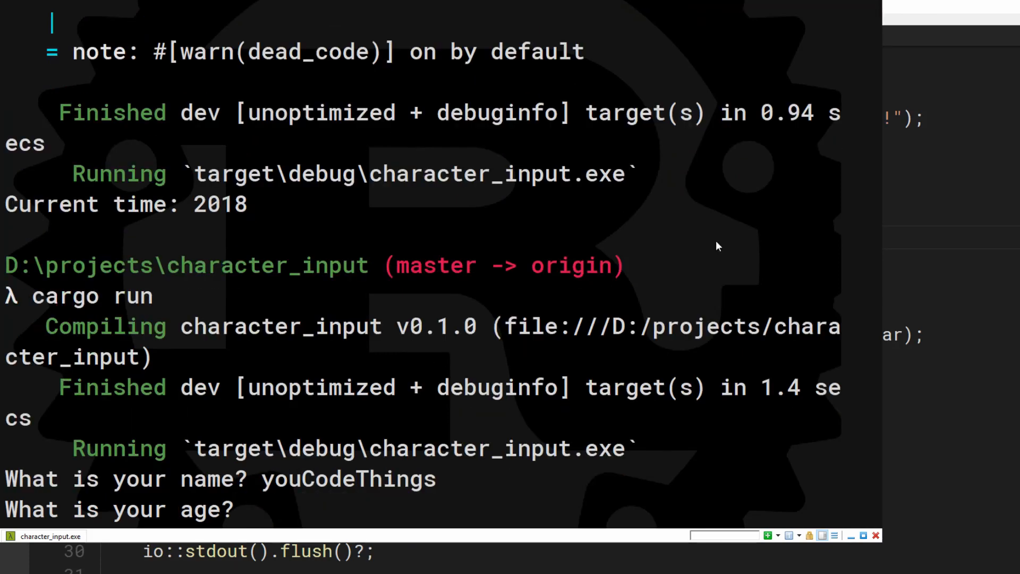
Step: Test with age 24, then wrap the println! in an if age > 100 / else branch
{"action": "type", "text": "24"}
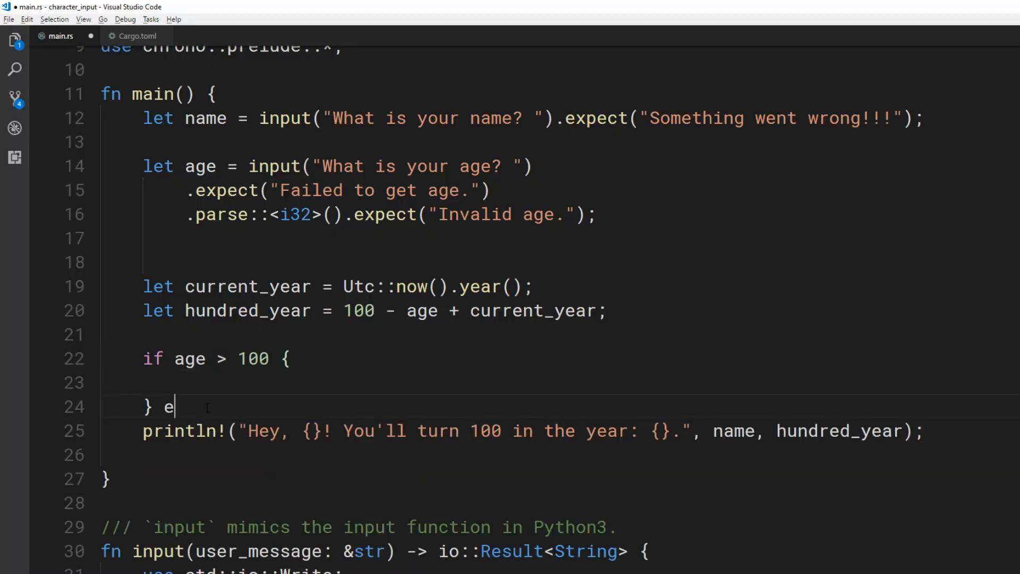
{"action": "type", "text": "lse {"}
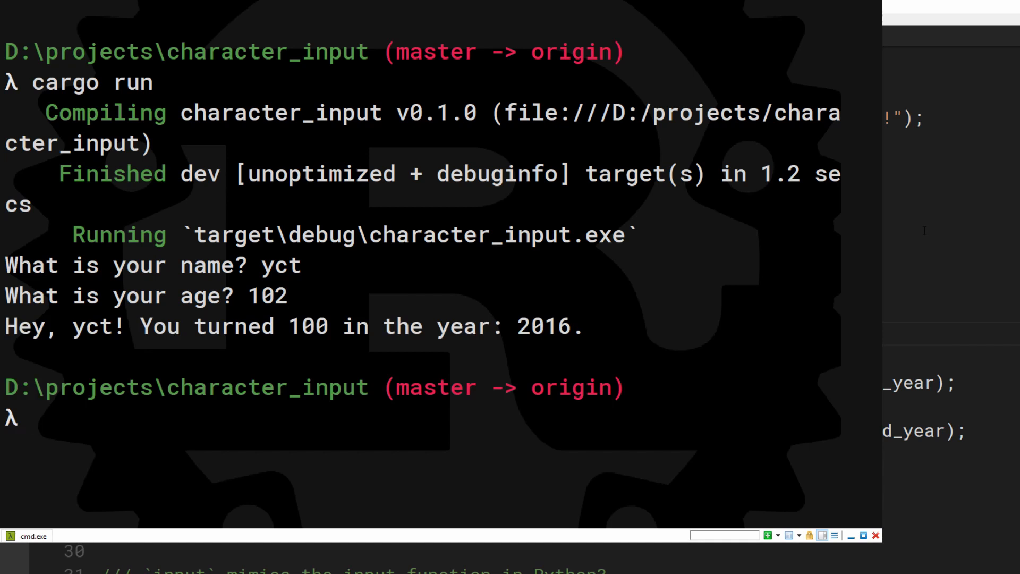
Step: Run cargo run in Cmder and enter the name youCodeThings at the prompt
{"action": "type", "text": "cargo run"}
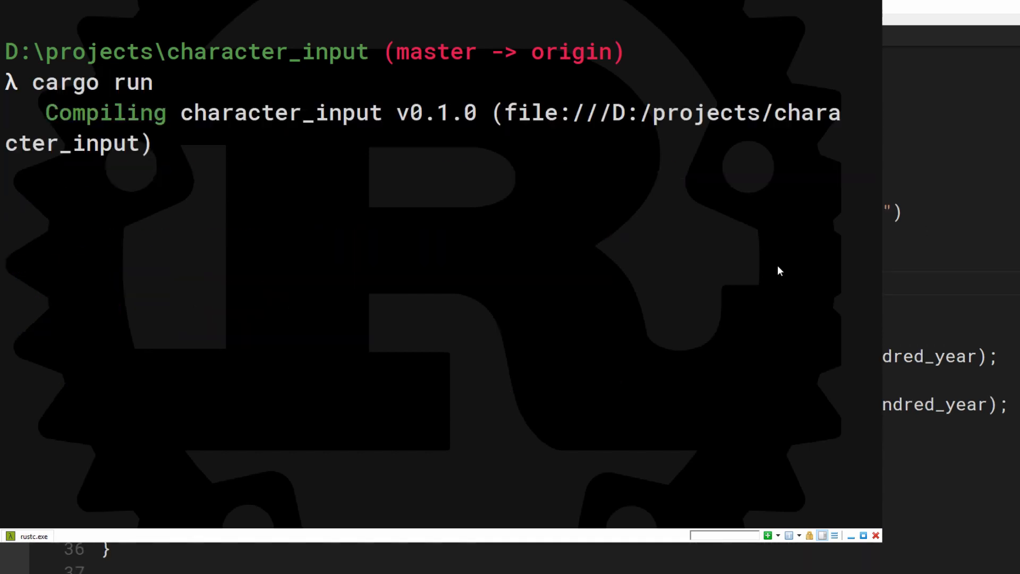
{"action": "type", "text": "youCodeThings"}
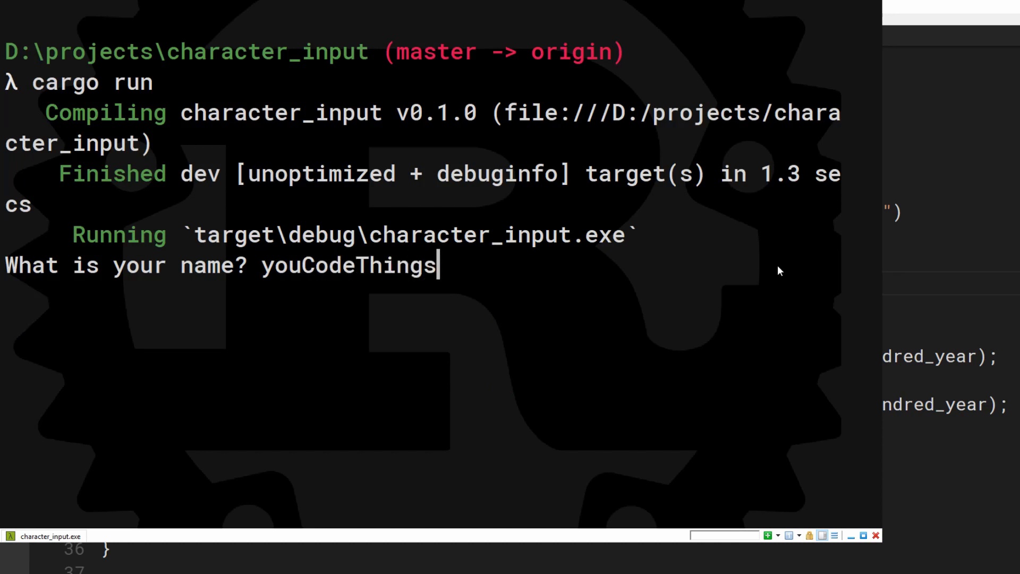